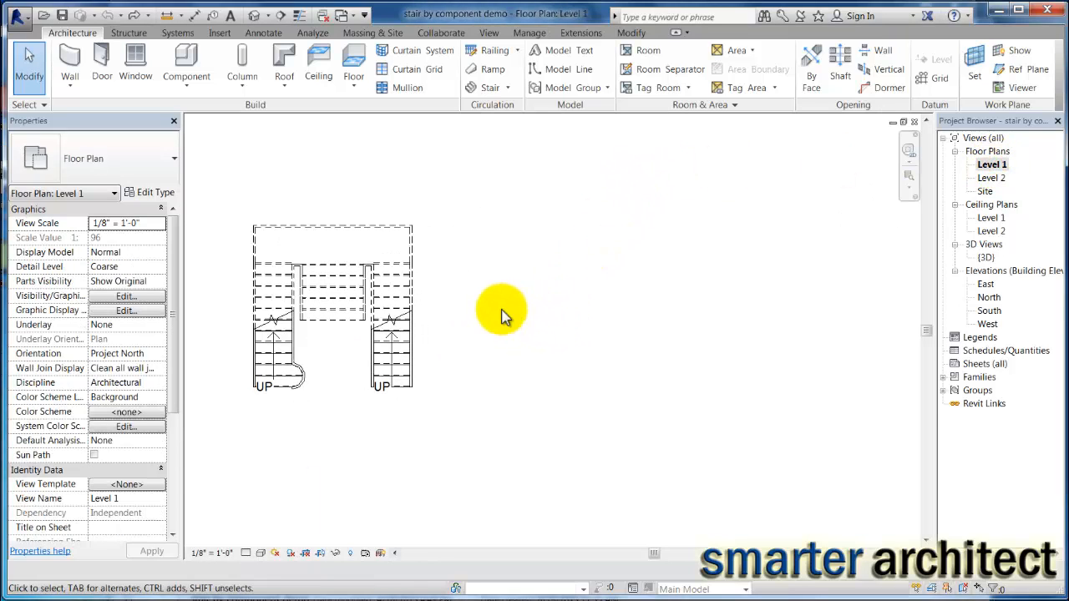
mouse_move(518, 301)
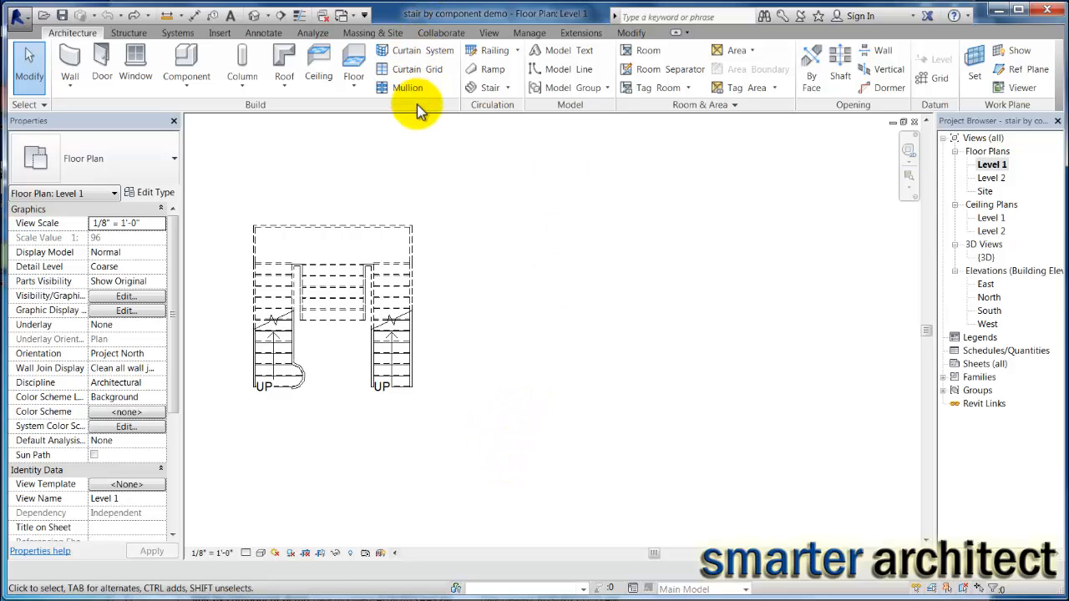
- Expand the Stair dropdown to show Stair by Component and Stair by Sketch
click(491, 87)
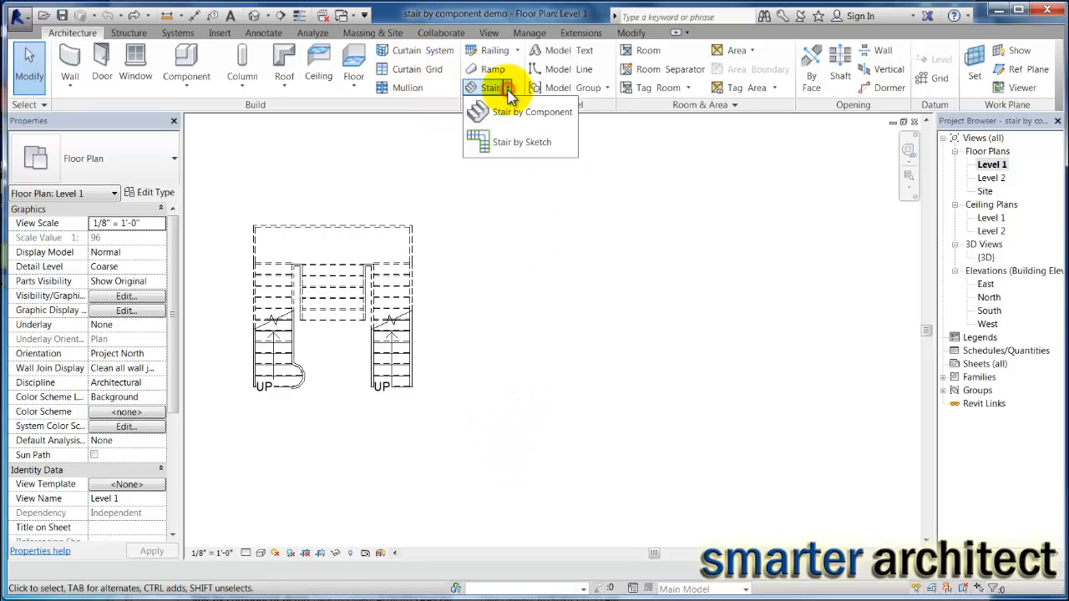
- Start a component stair and draw runs of 9 and 18 risers right of the existing stair
click(532, 112)
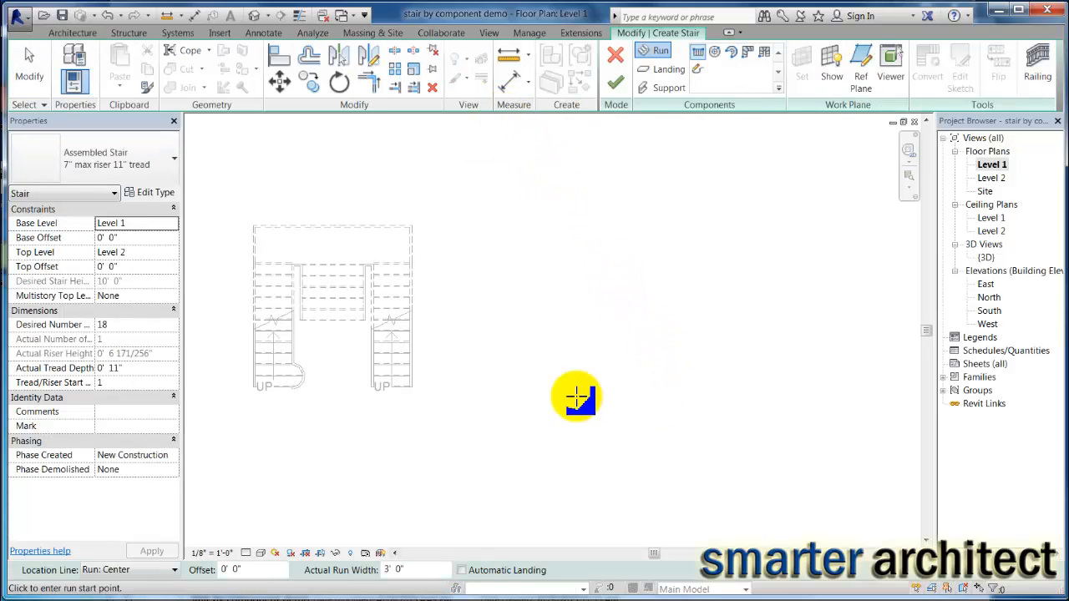
mouse_move(592, 394)
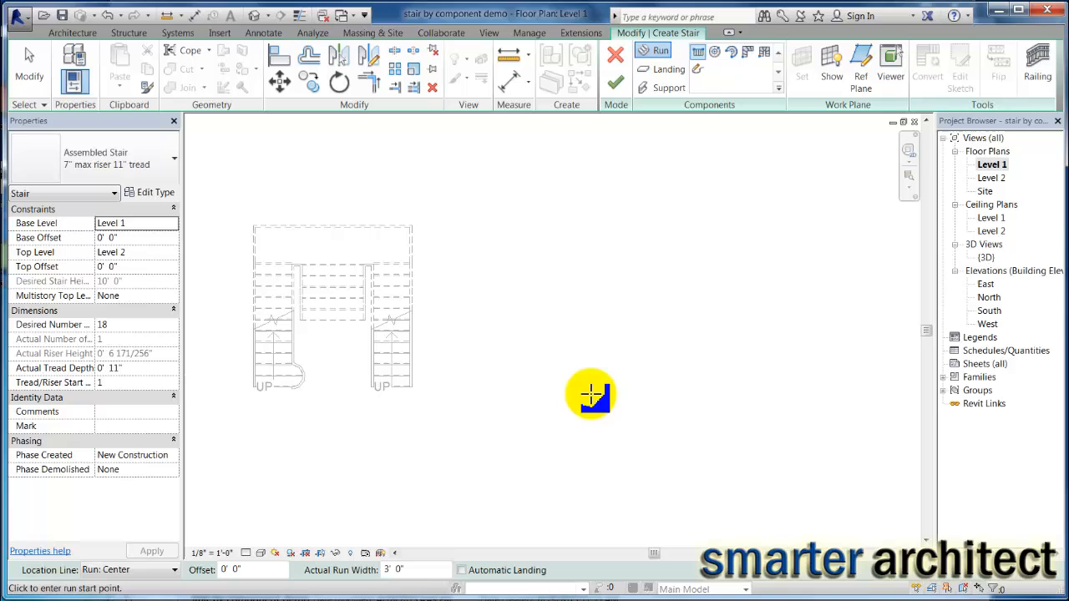
mouse_move(580, 384)
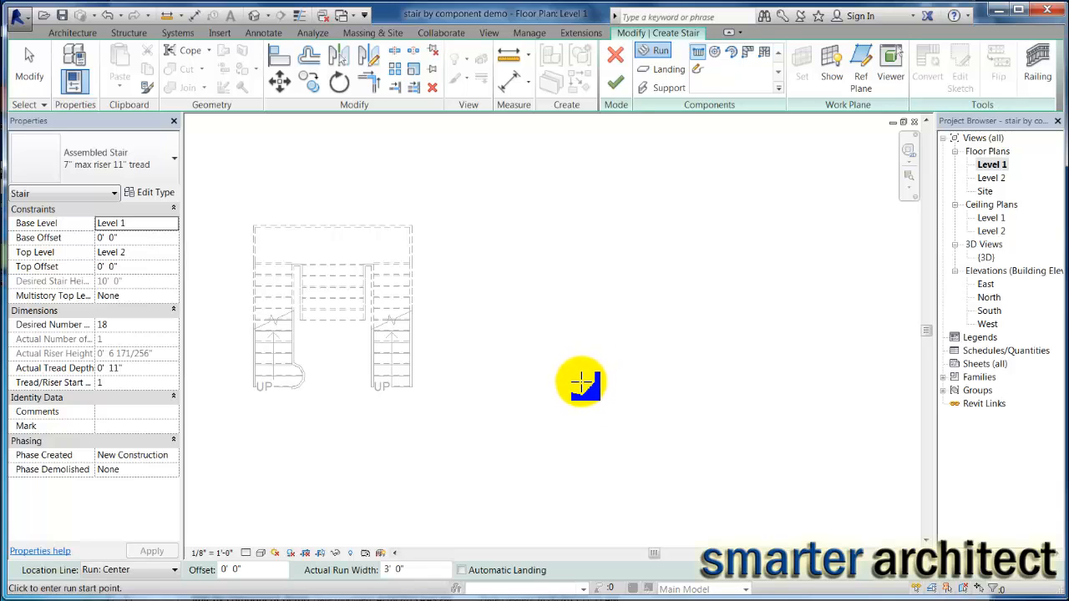
click(580, 384)
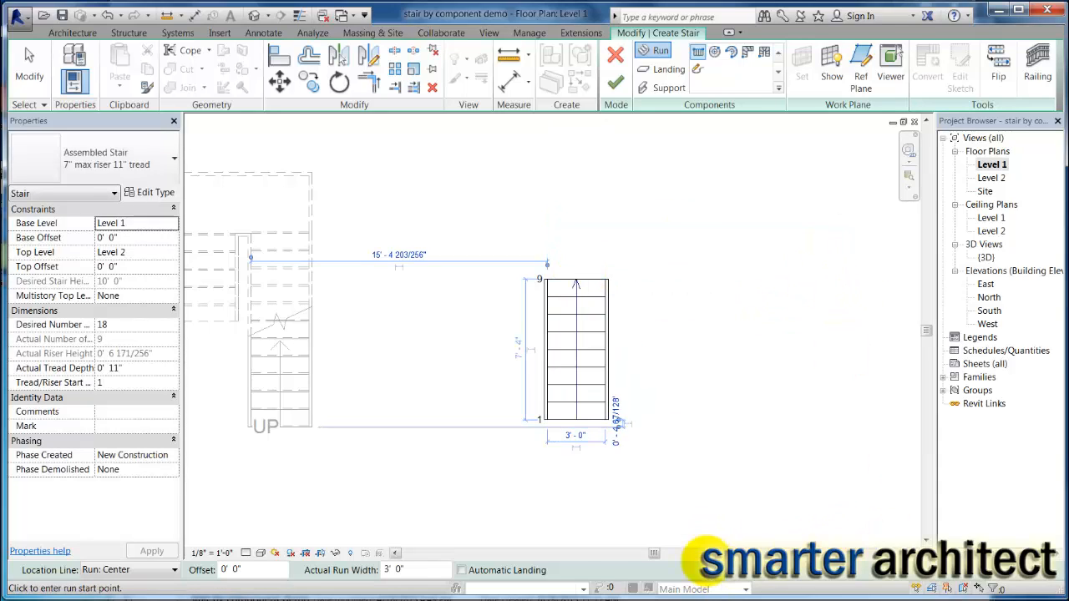
mouse_move(654, 588)
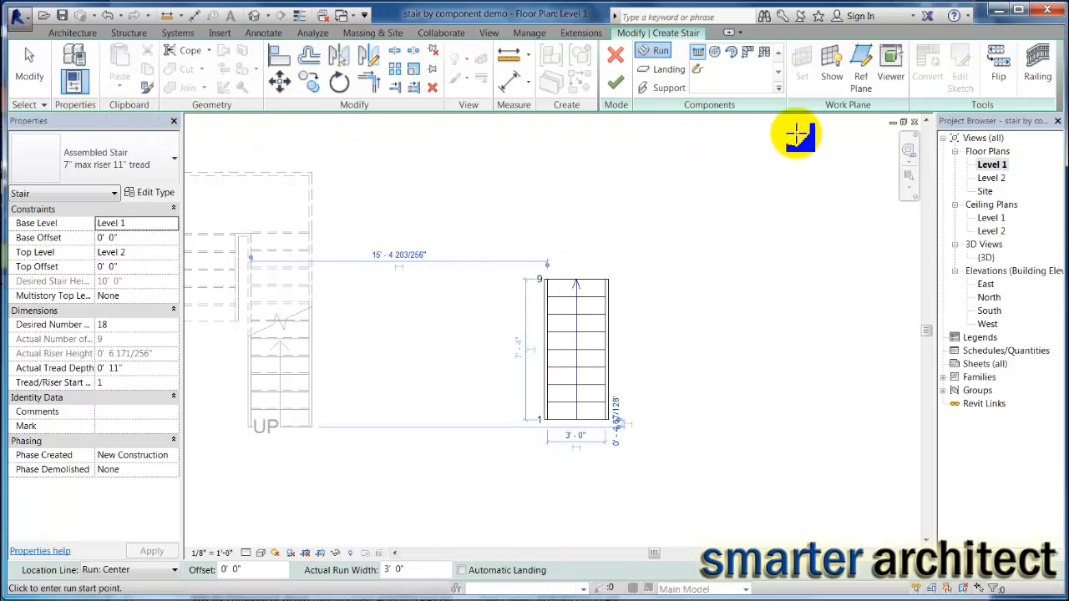
mouse_move(467, 558)
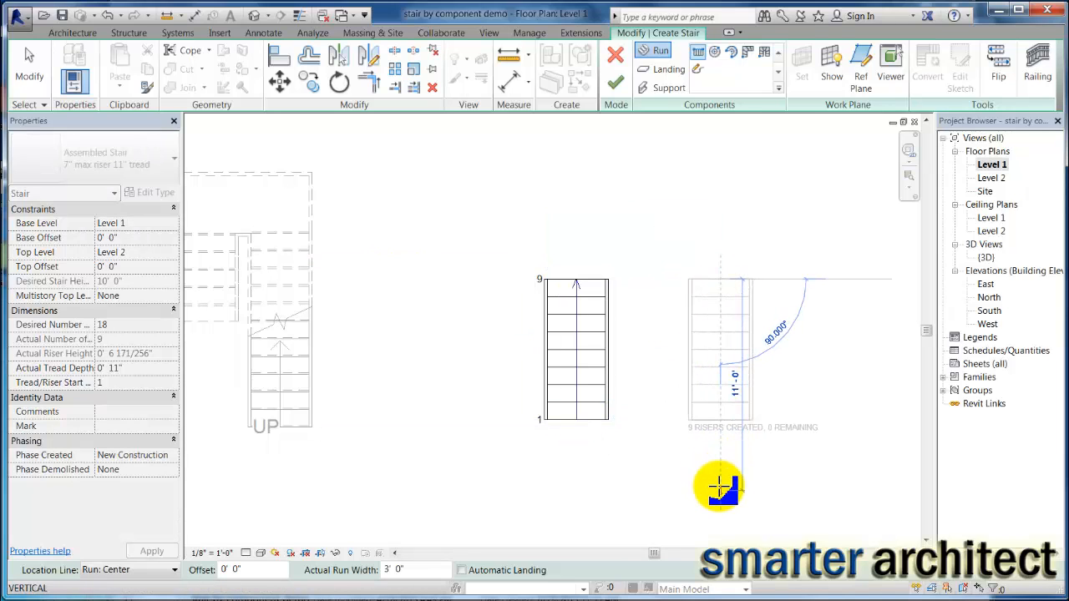
click(719, 489)
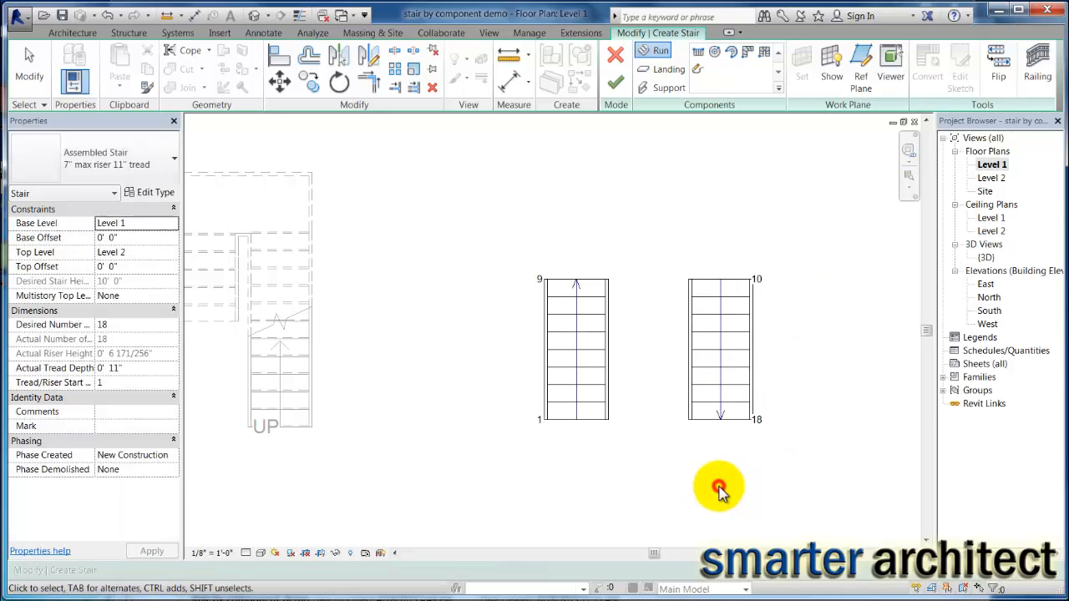
mouse_move(667, 226)
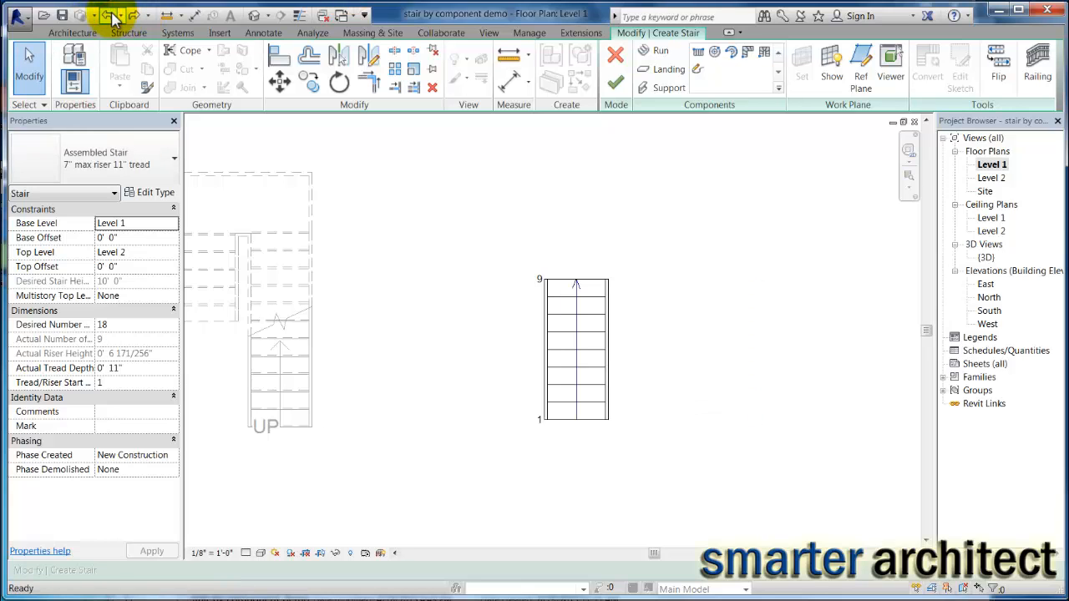
mouse_move(595, 288)
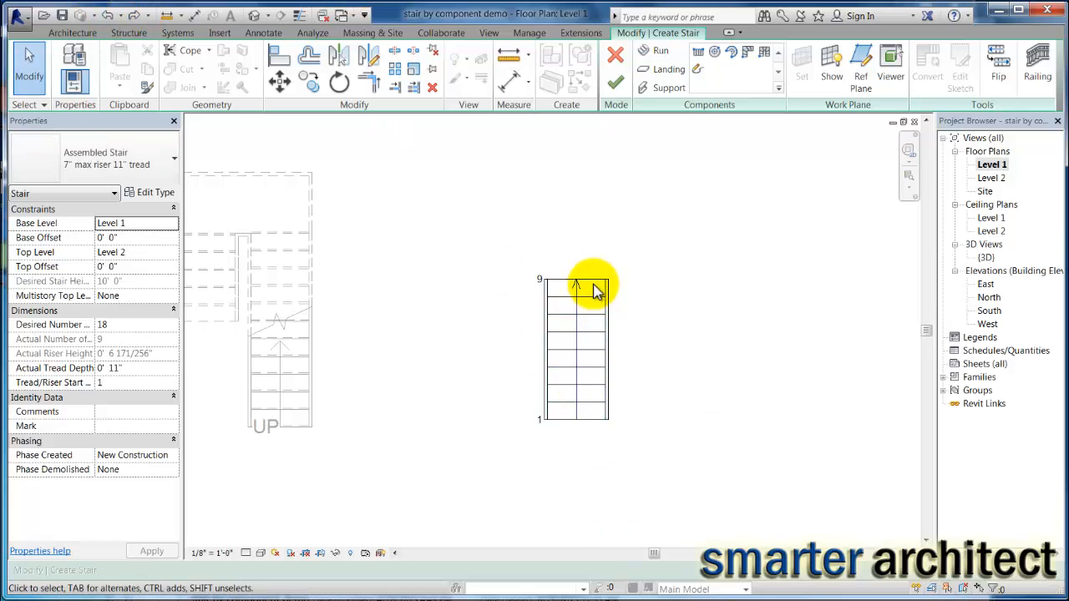
- Remove the last run and redraw it beside the first, adding a landing between them
click(576, 350)
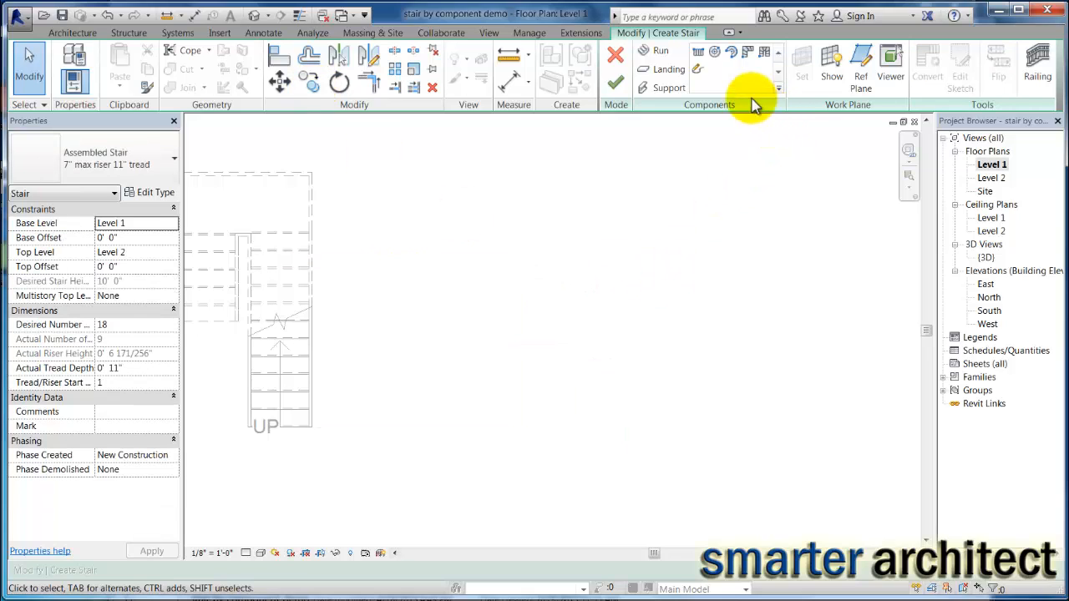
click(660, 51)
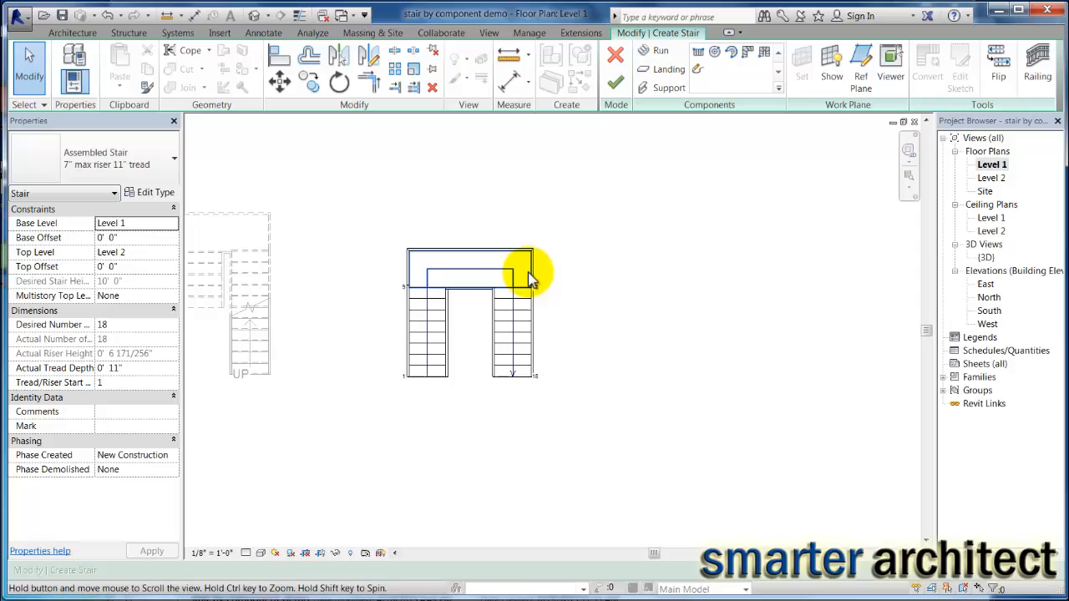
click(660, 50)
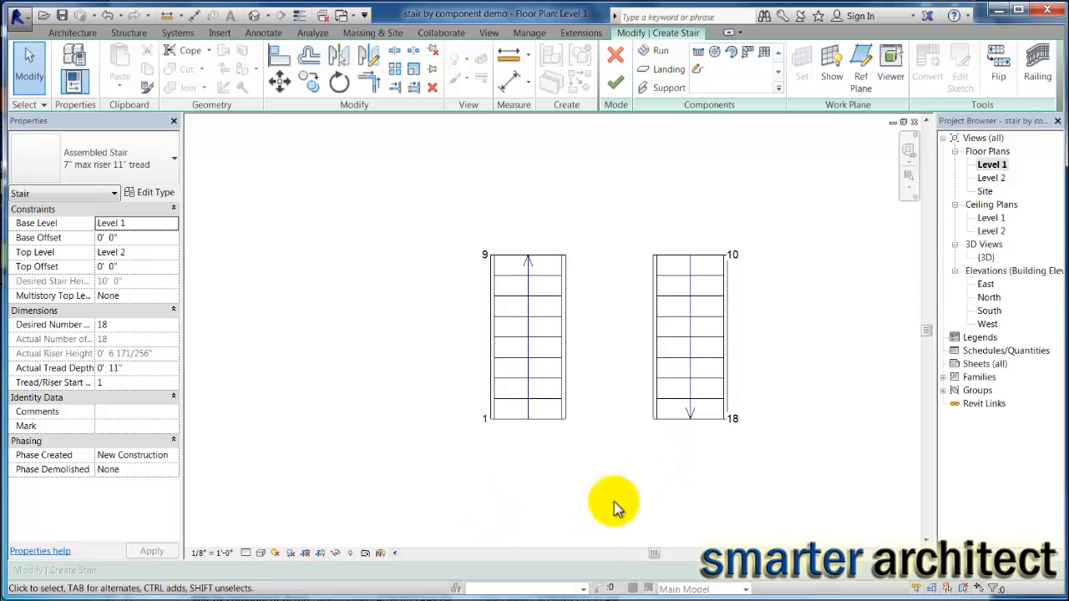
mouse_move(825, 474)
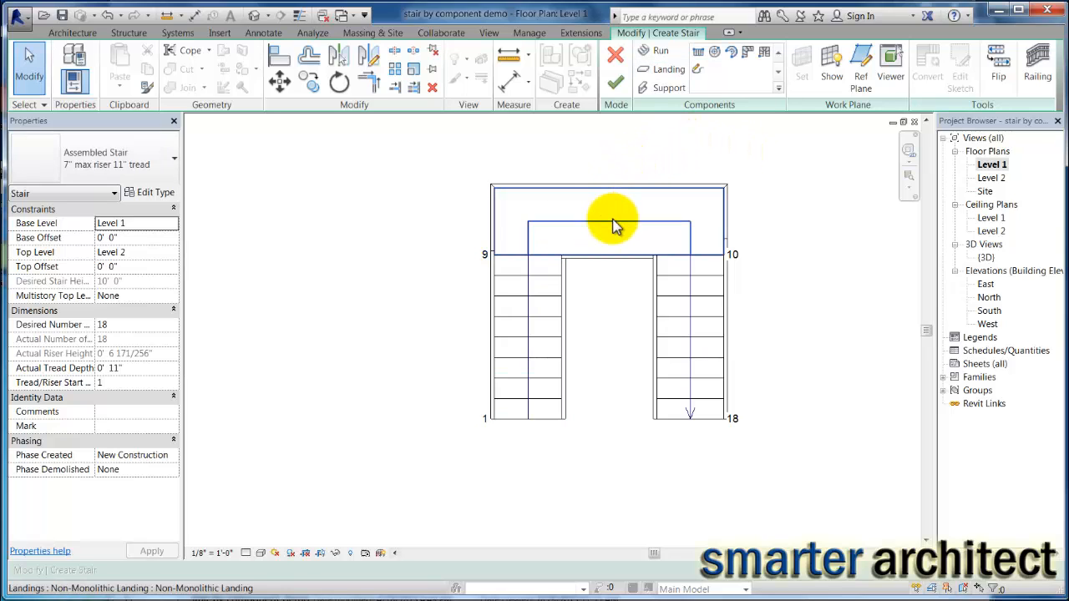
click(614, 221)
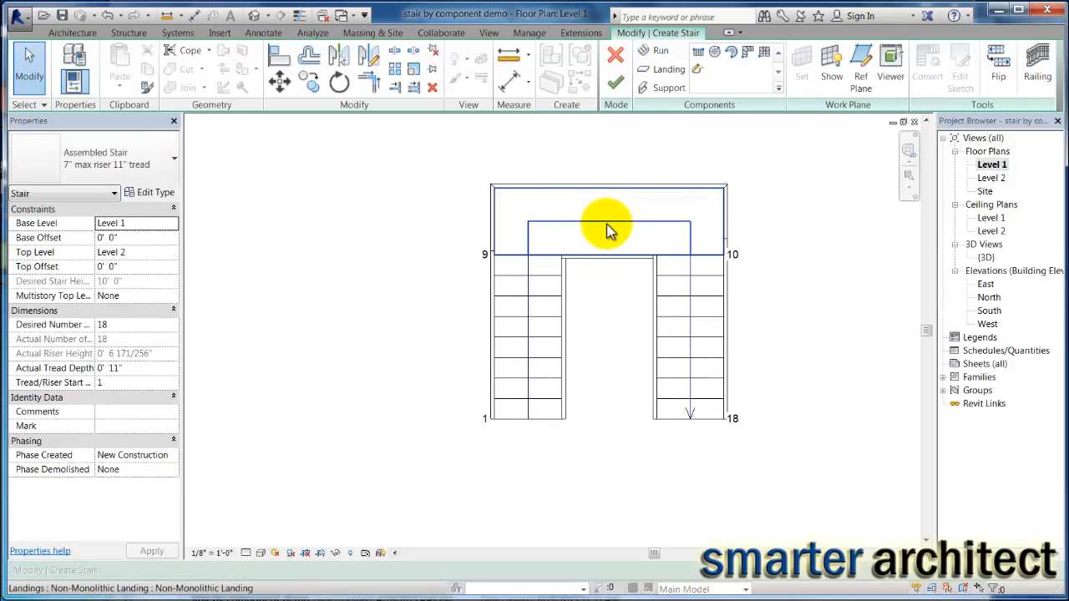
- Convert the landing between the runs into a custom sketched landing, dismissing the warning
click(608, 221)
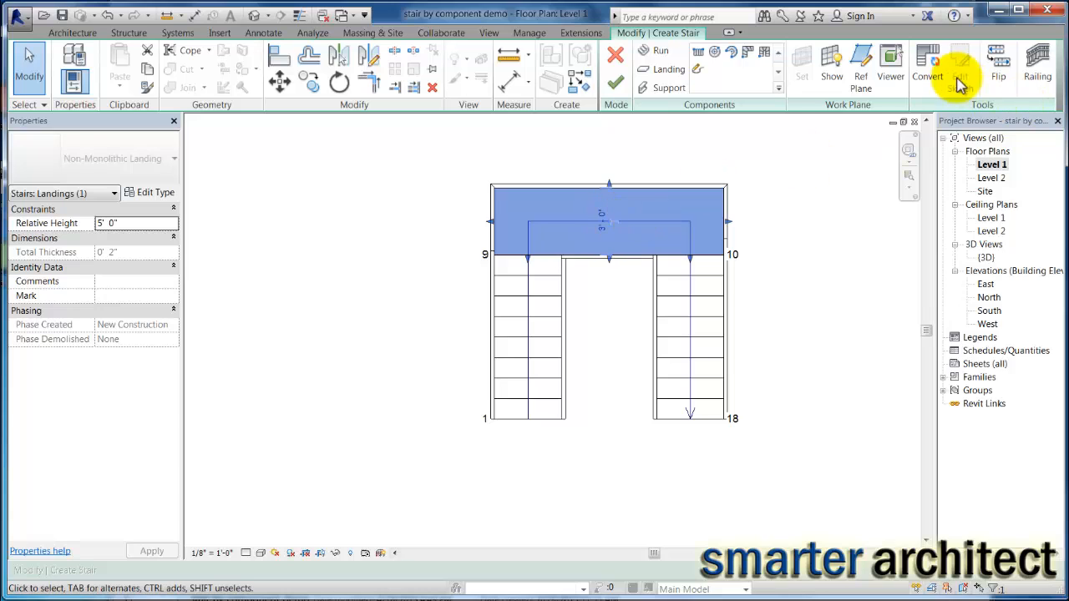
click(926, 63)
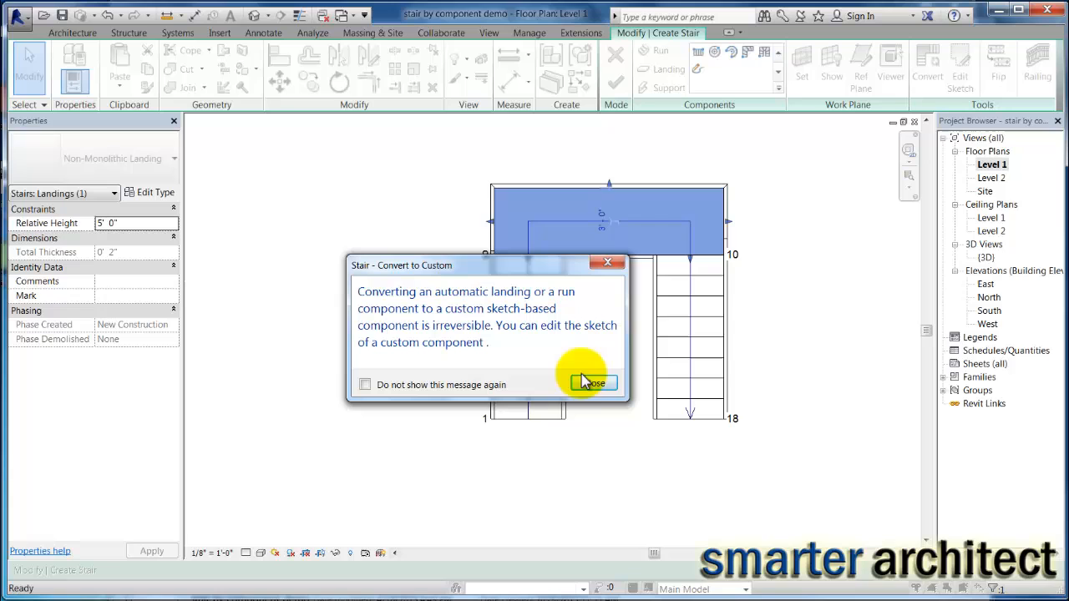
click(594, 383)
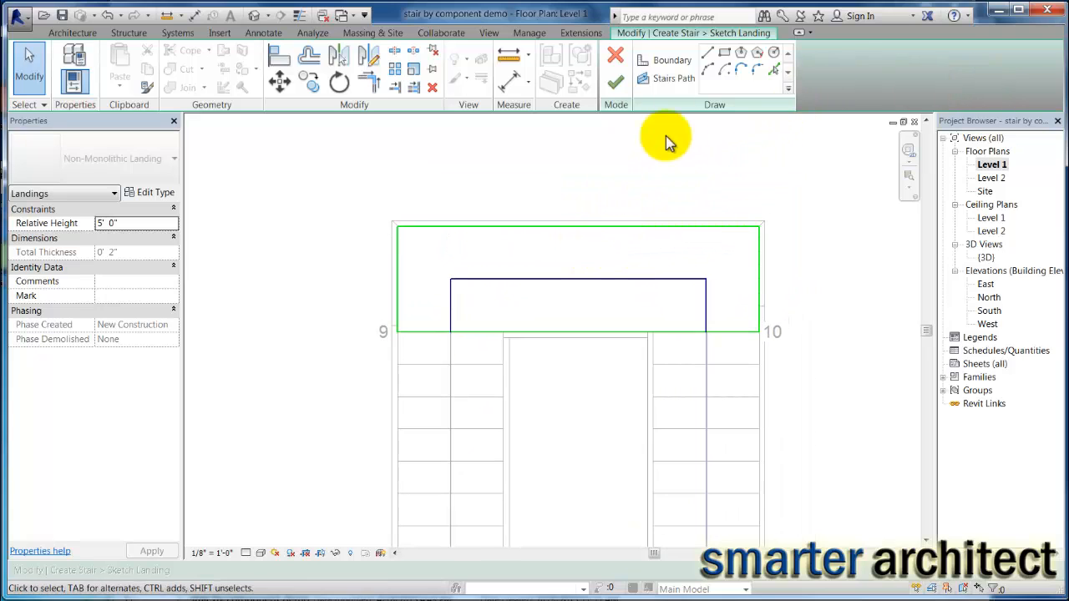
mouse_move(524, 255)
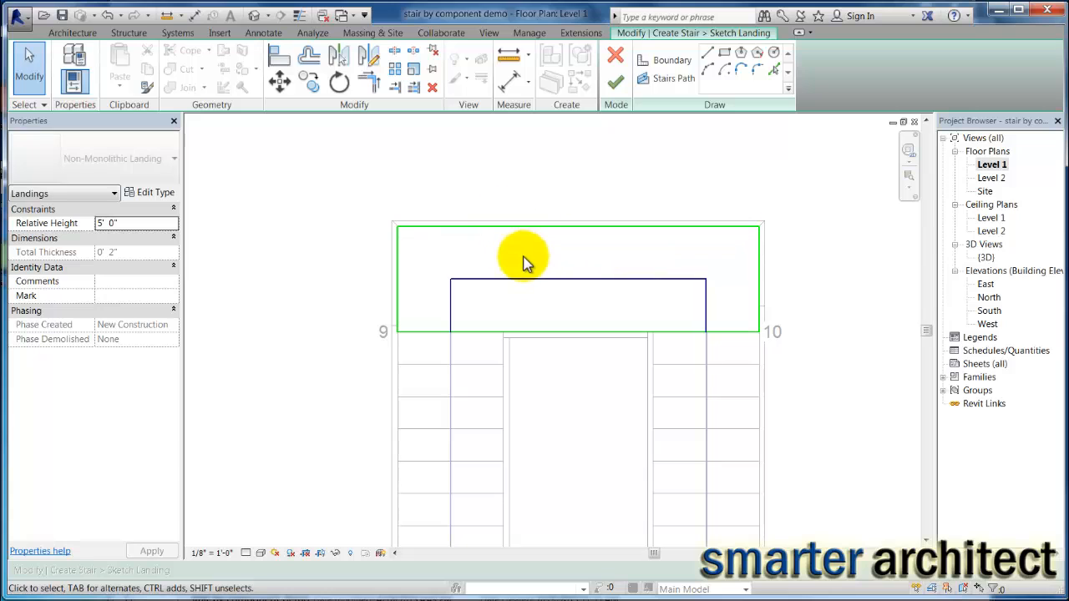
mouse_move(668, 229)
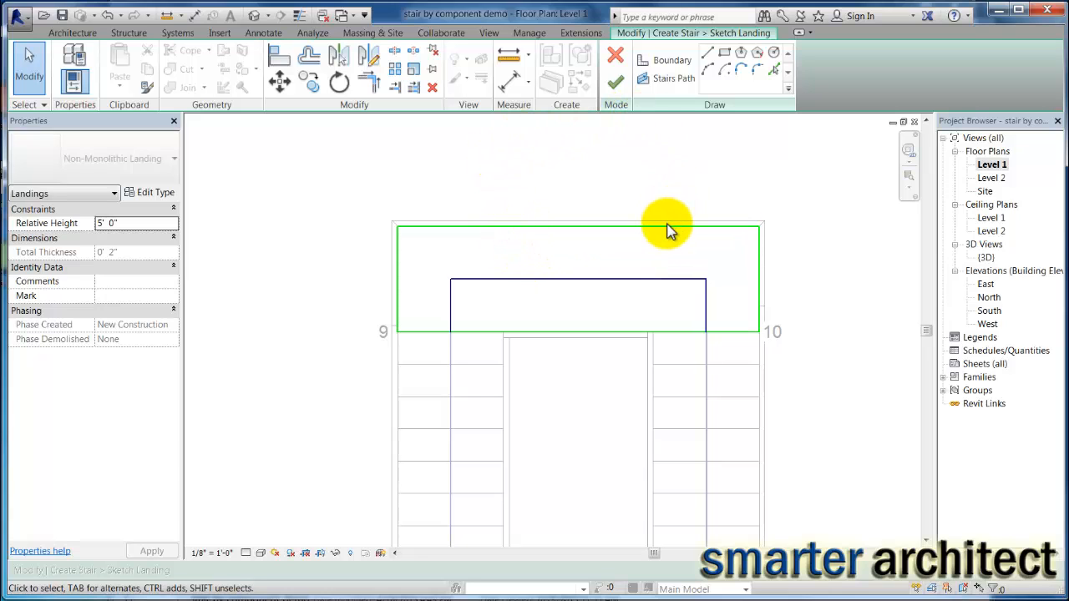
mouse_move(440, 415)
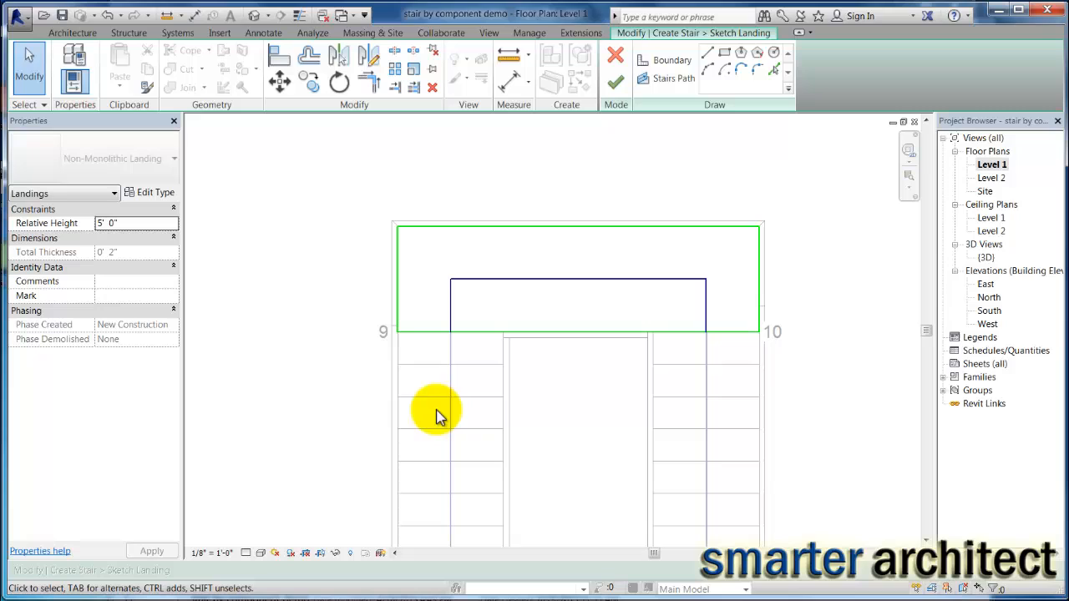
mouse_move(770, 341)
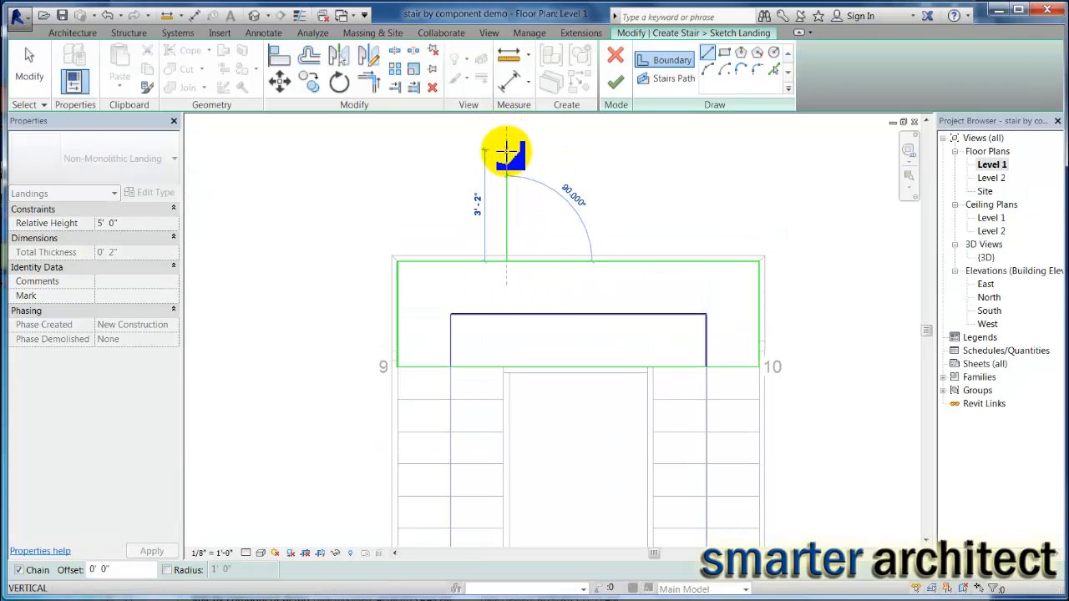
- Sketch a rectangular balcony extension beyond the landing's top edge and trim overlapping lines
drag(505, 150, 664, 150)
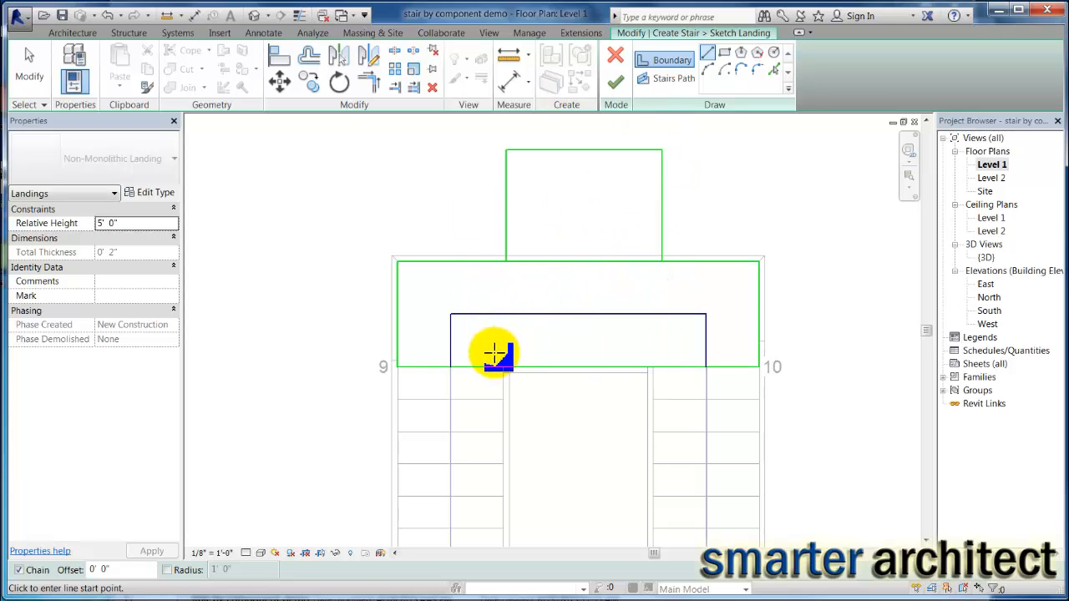
mouse_move(560, 154)
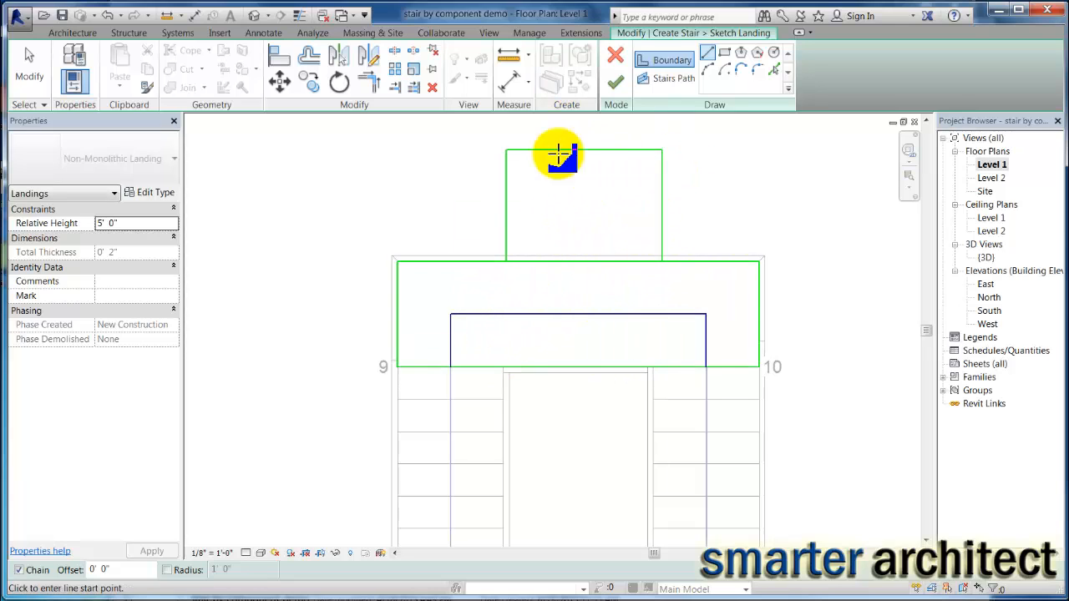
mouse_move(551, 134)
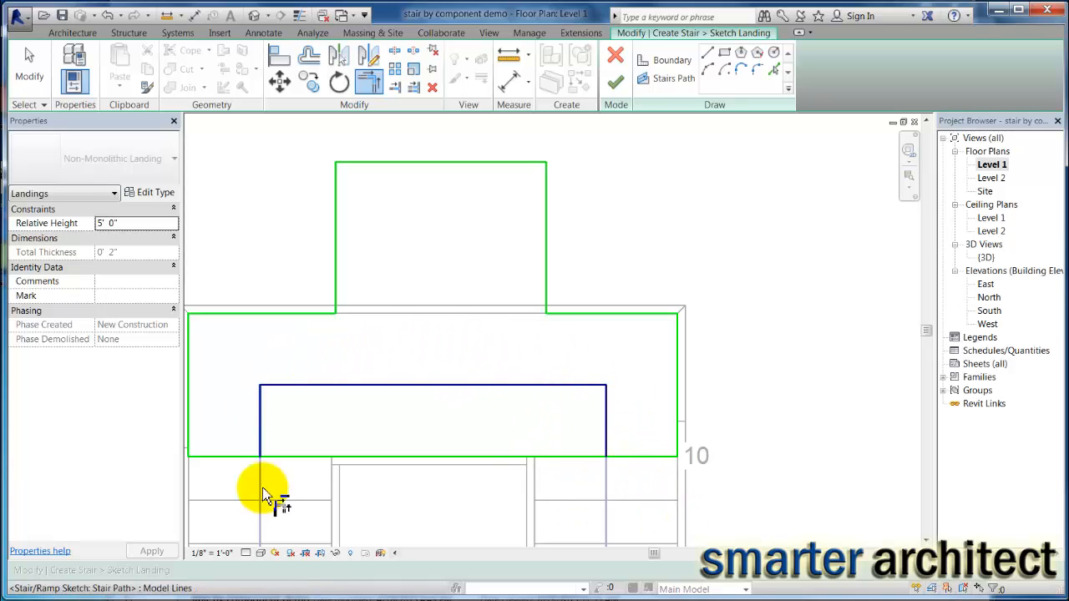
click(674, 77)
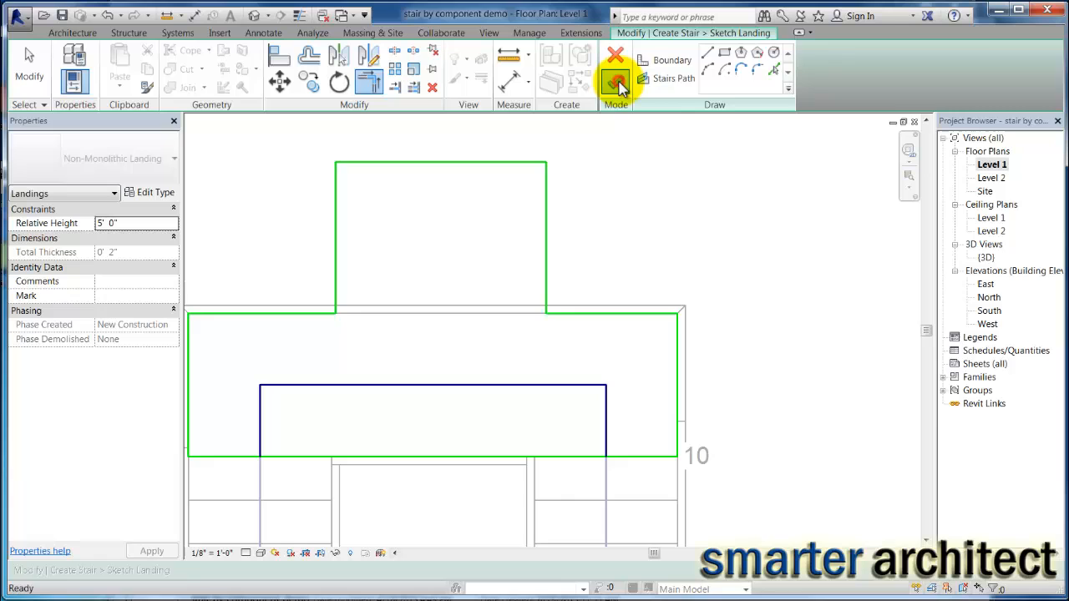
- Finish the landing sketch and stair, then view the result in the {3D} view
click(616, 82)
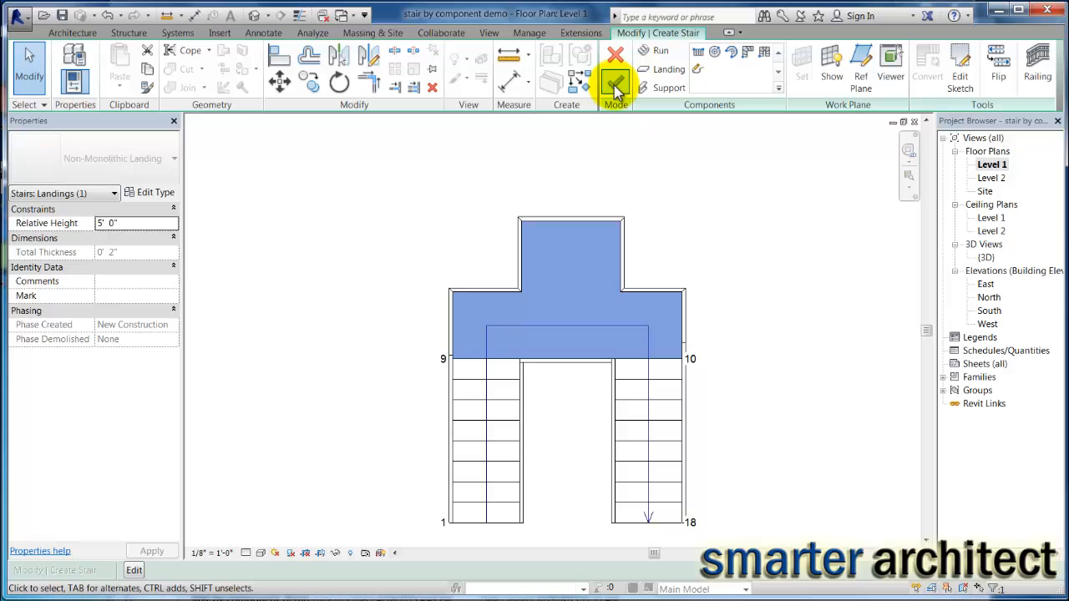
click(616, 81)
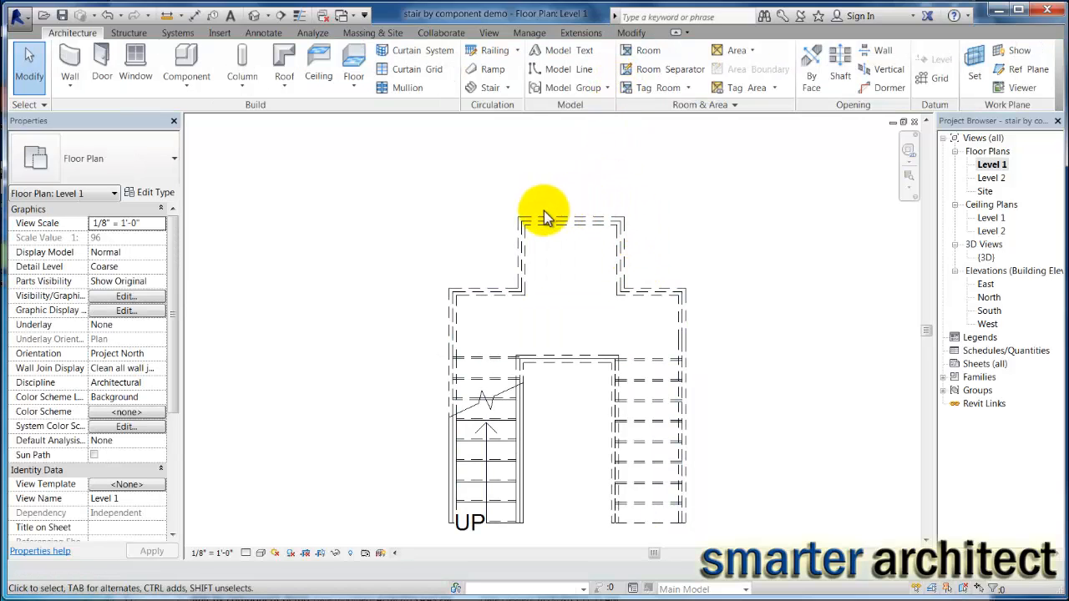
mouse_move(990, 342)
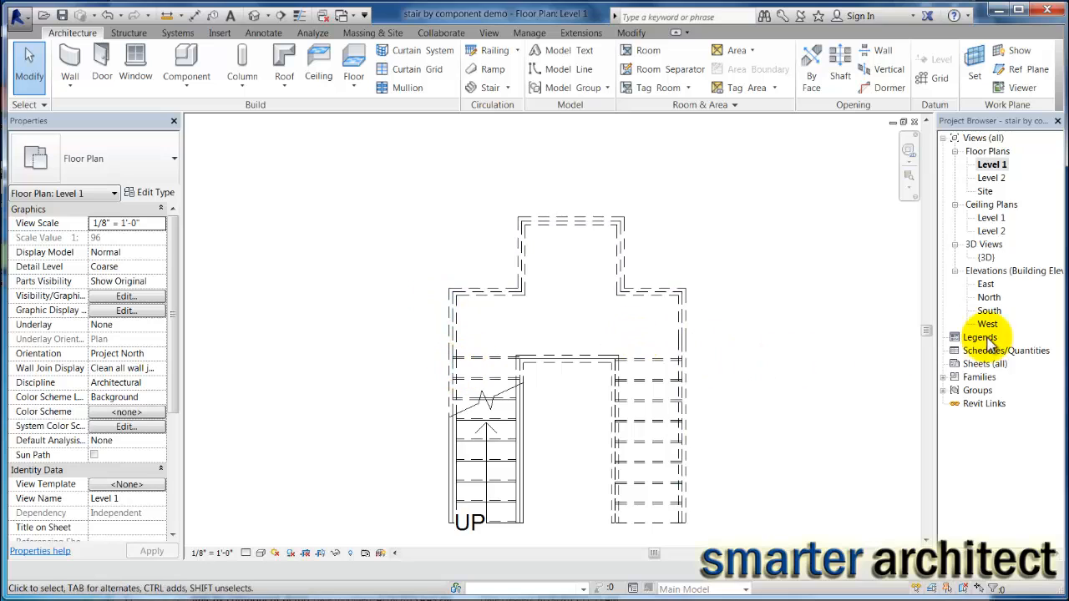
double_click(987, 257)
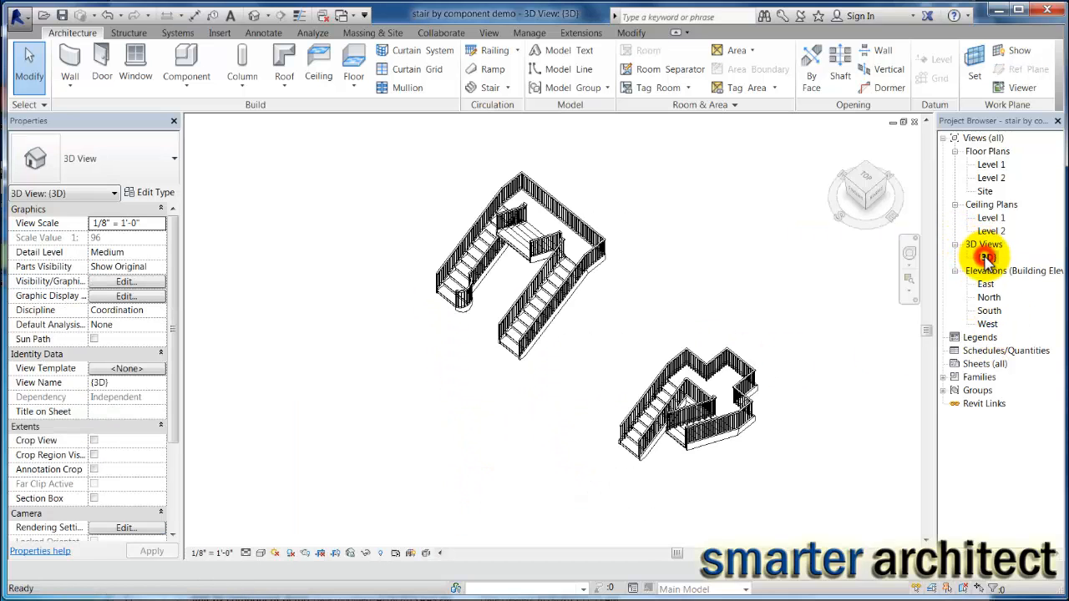